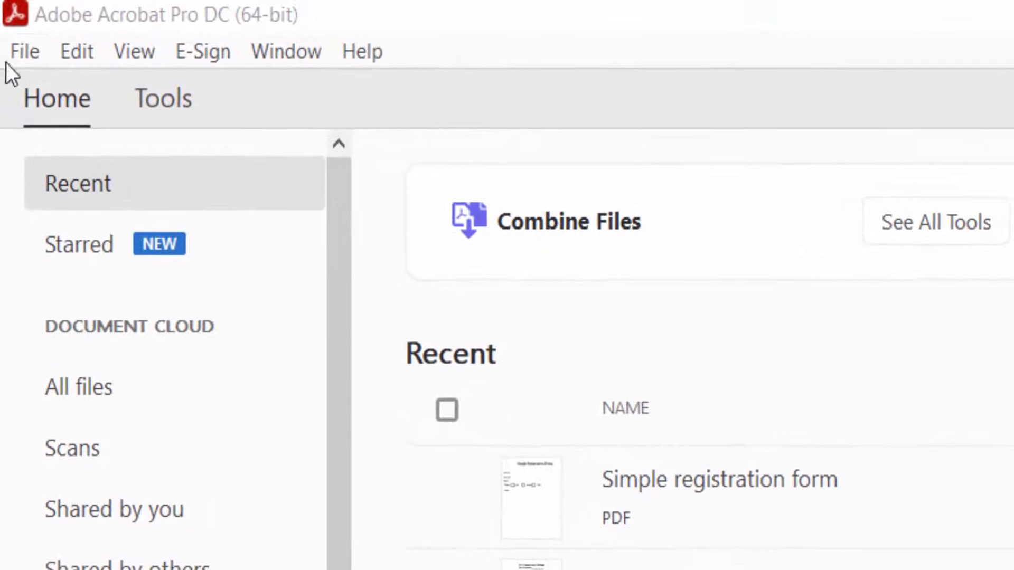
Open the 'Simple registration form' PDF from the Pdf file folder
{"action": "left_click", "coordinate": [26, 53]}
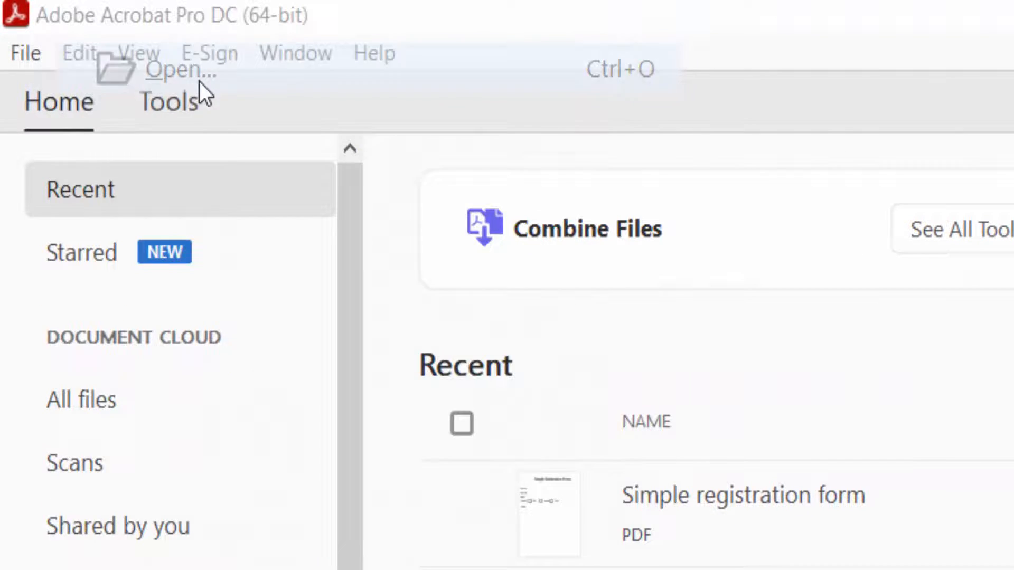
{"action": "left_click", "coordinate": [174, 72]}
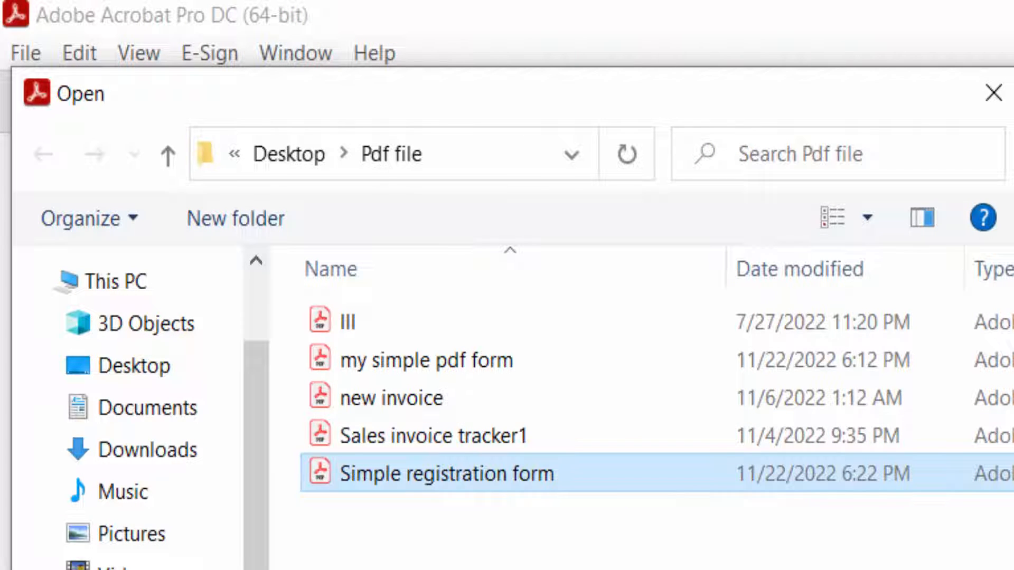
{"action": "double_click", "coordinate": [444, 473]}
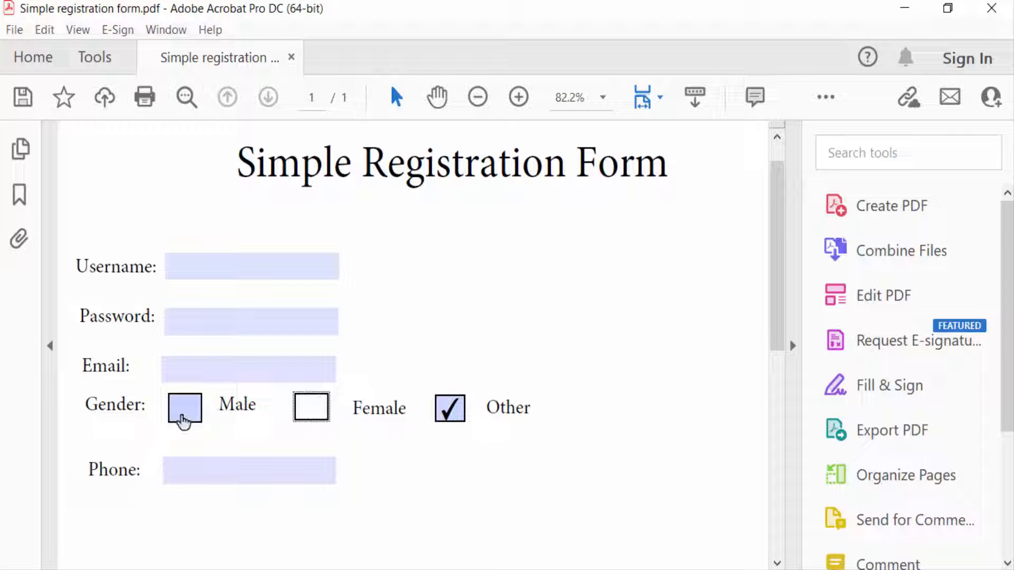
Tick the Male and Female gender check boxes on the form
{"action": "left_click", "coordinate": [312, 408]}
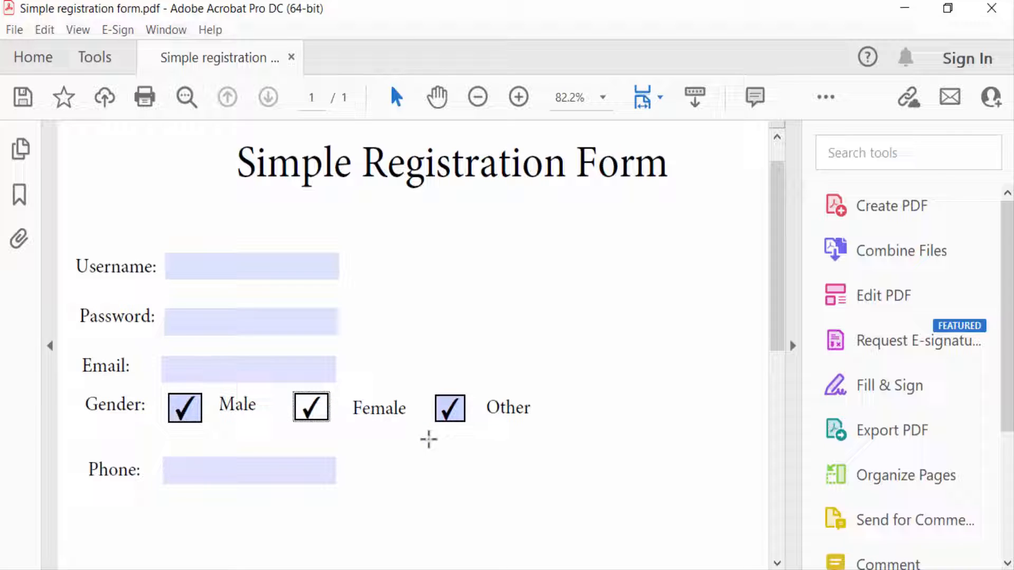
{"action": "left_click", "coordinate": [449, 409]}
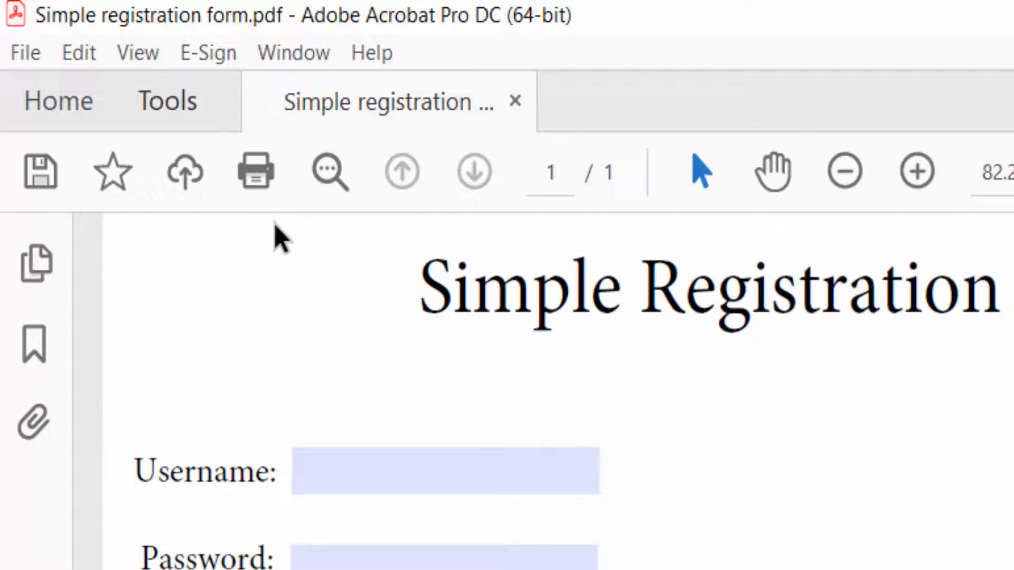
Switch the registration form into Prepare Form field-editing mode
{"action": "left_click", "coordinate": [167, 101]}
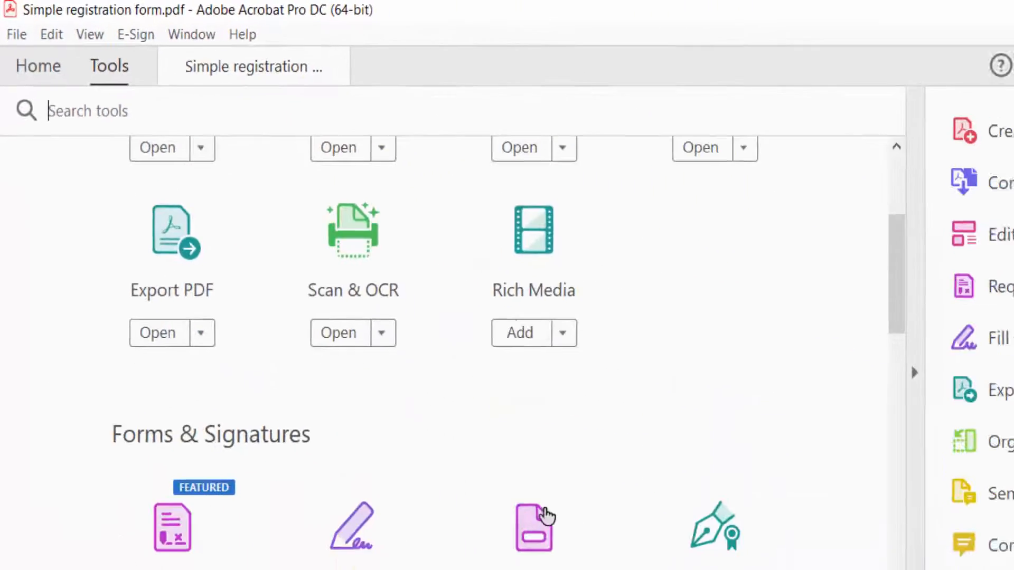
{"action": "left_click", "coordinate": [533, 531]}
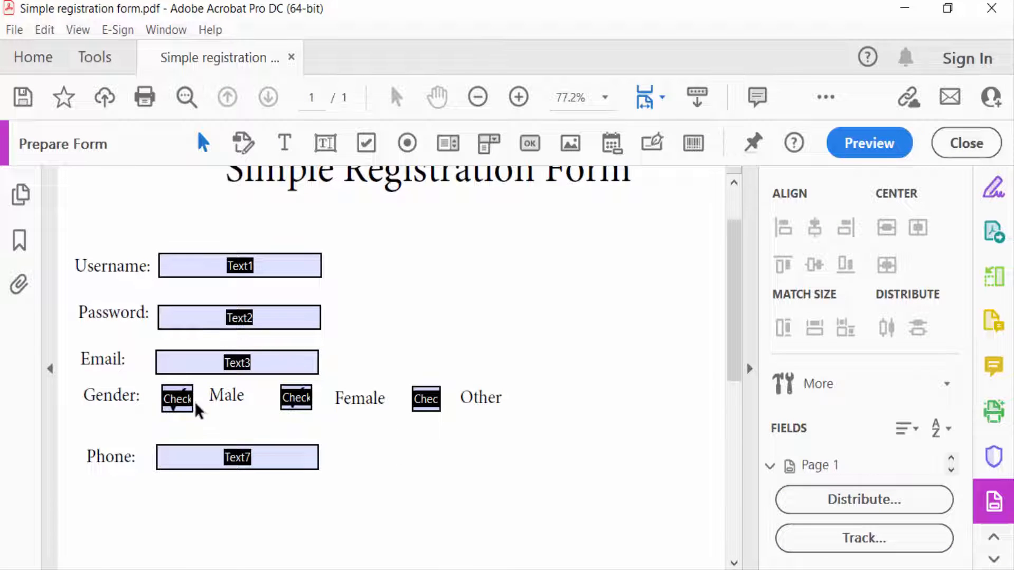
Delete the Male gender check box field and select the Female one next
{"action": "left_click", "coordinate": [176, 399]}
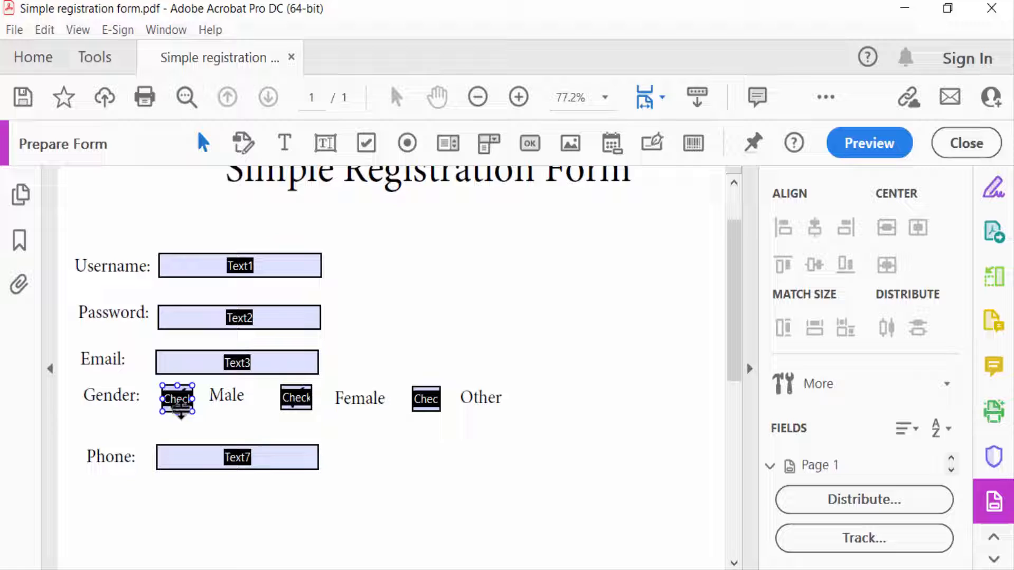
{"action": "left_click", "coordinate": [425, 399]}
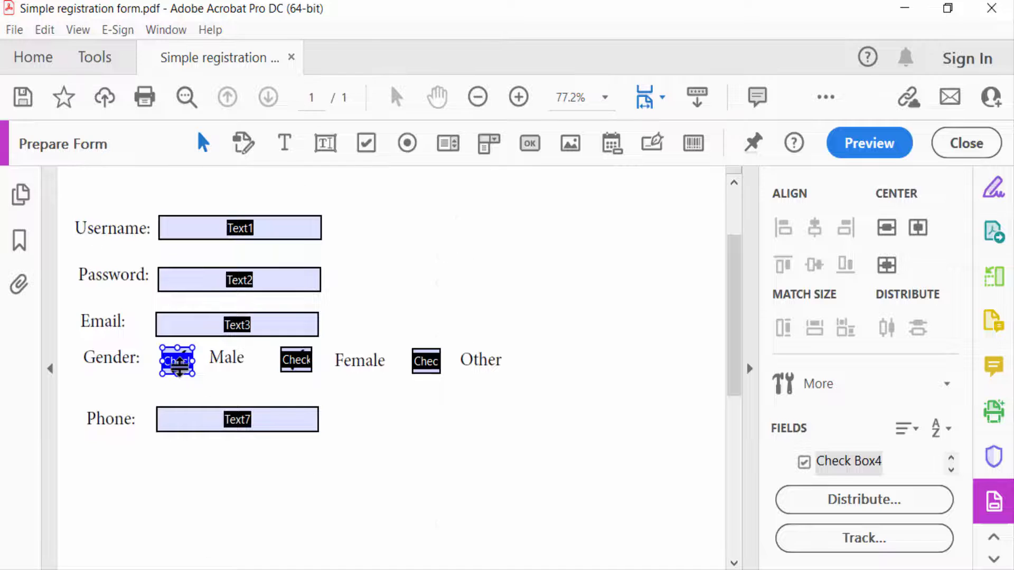
{"action": "right_click", "coordinate": [177, 362]}
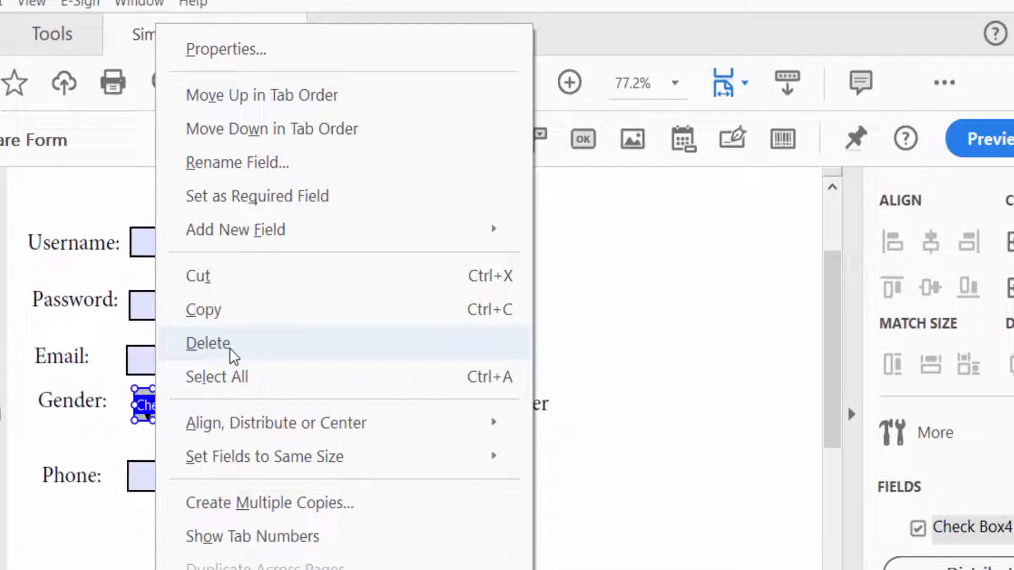
{"action": "left_click", "coordinate": [206, 344]}
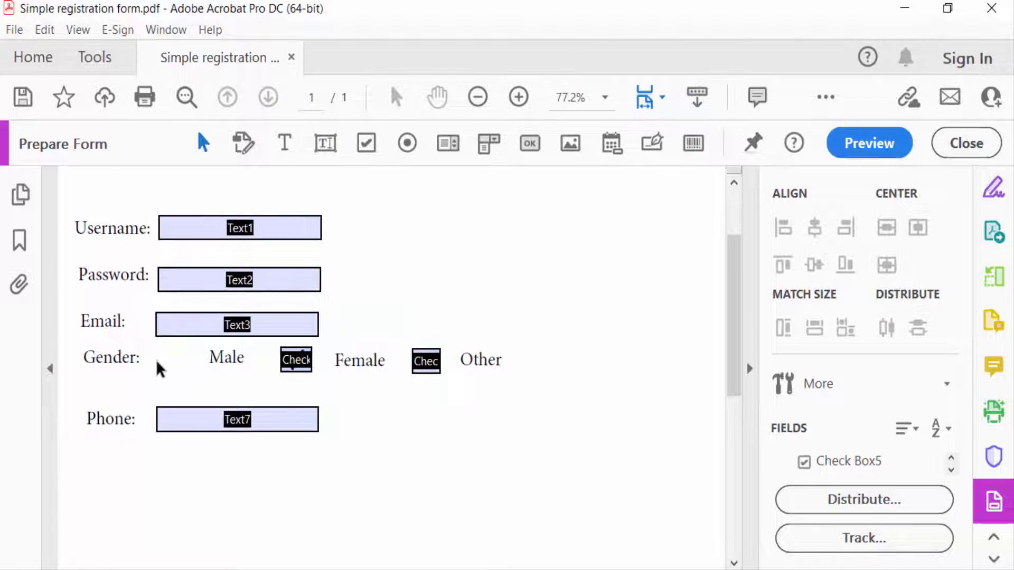
{"action": "mouse_move", "coordinate": [232, 394]}
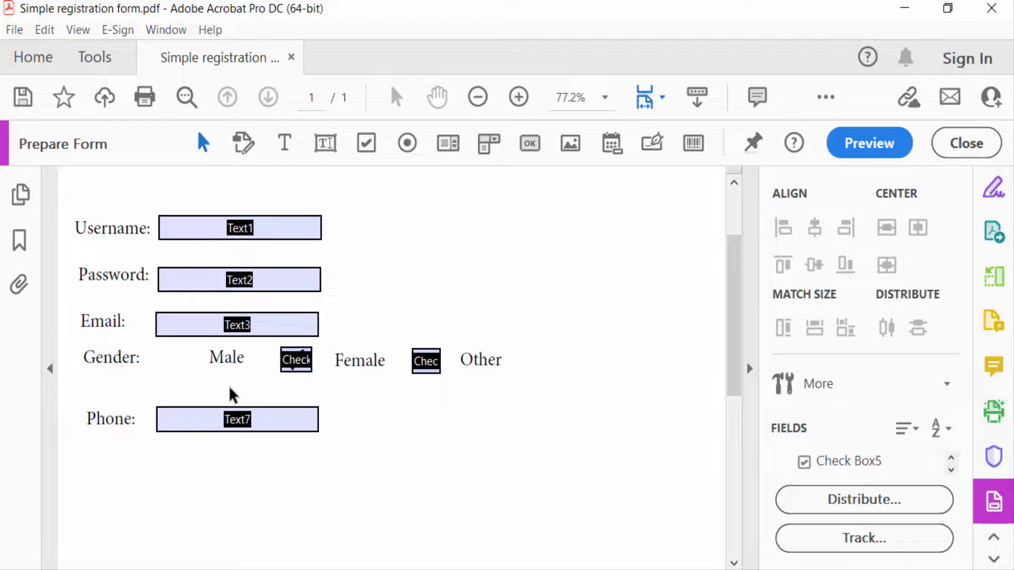
{"action": "left_click", "coordinate": [296, 362]}
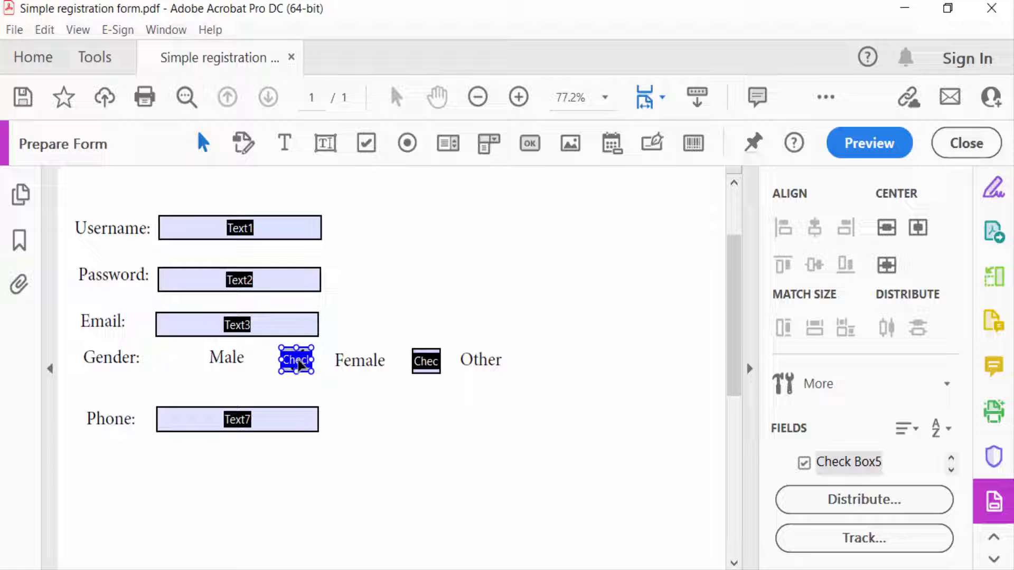
{"action": "mouse_move", "coordinate": [313, 401]}
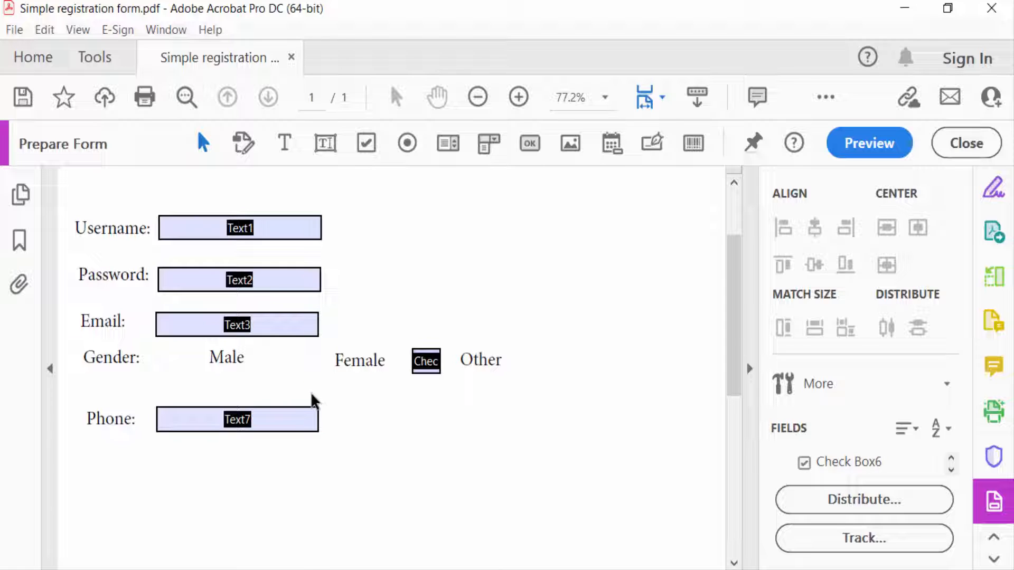
Remove the Female and Other check boxes and preview the form showing only gender labels
{"action": "left_click", "coordinate": [424, 362]}
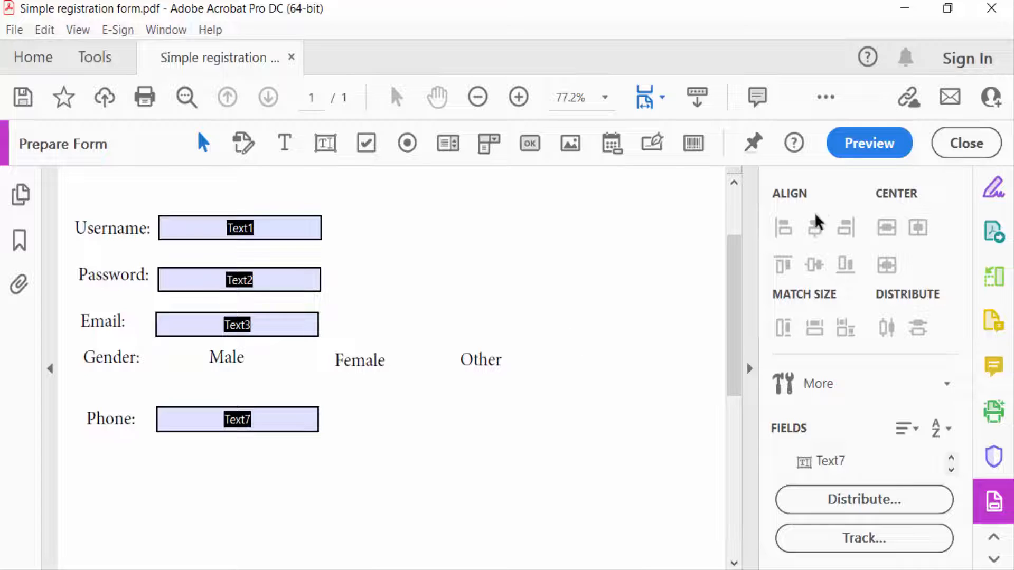
{"action": "left_click", "coordinate": [869, 143]}
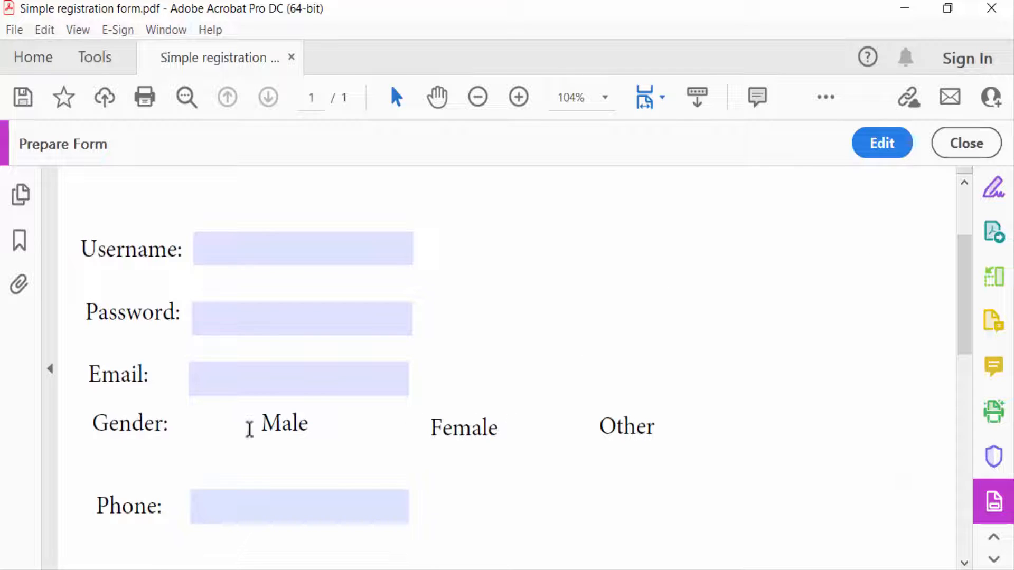
{"action": "left_click", "coordinate": [15, 30]}
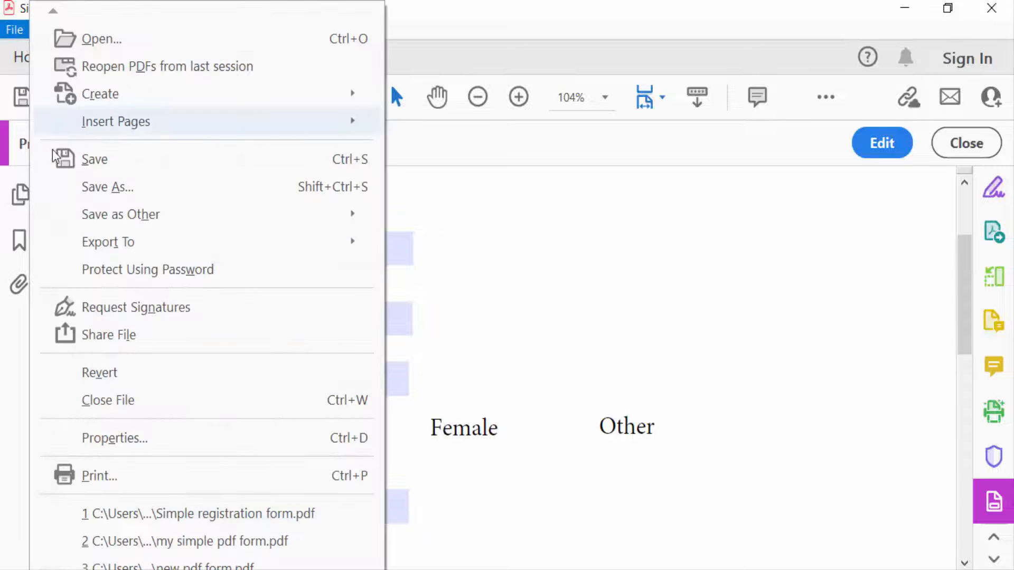
Start Save As for the edited form with a different destination folder on the computer
{"action": "left_click", "coordinate": [107, 187]}
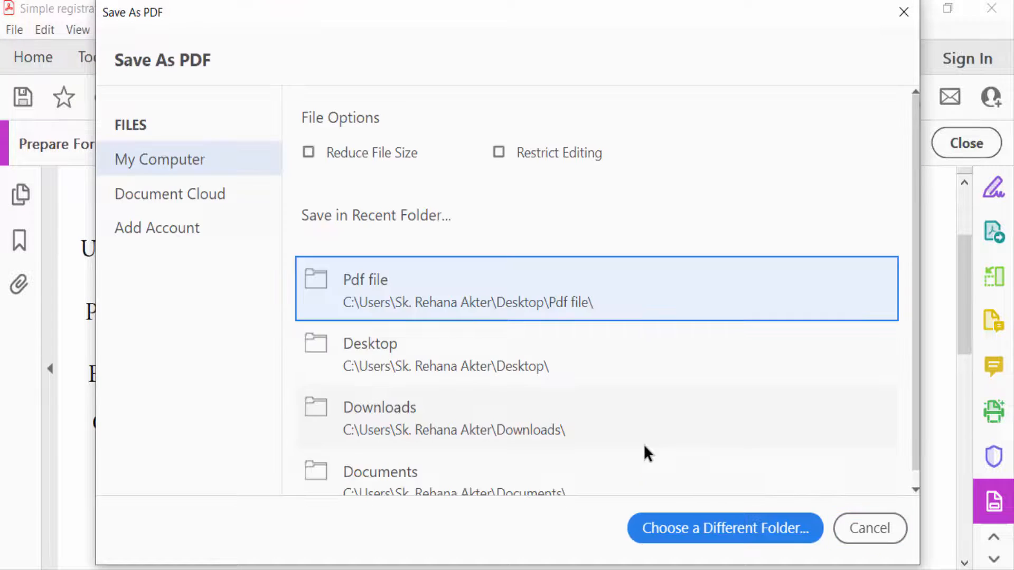
{"action": "left_click", "coordinate": [726, 528]}
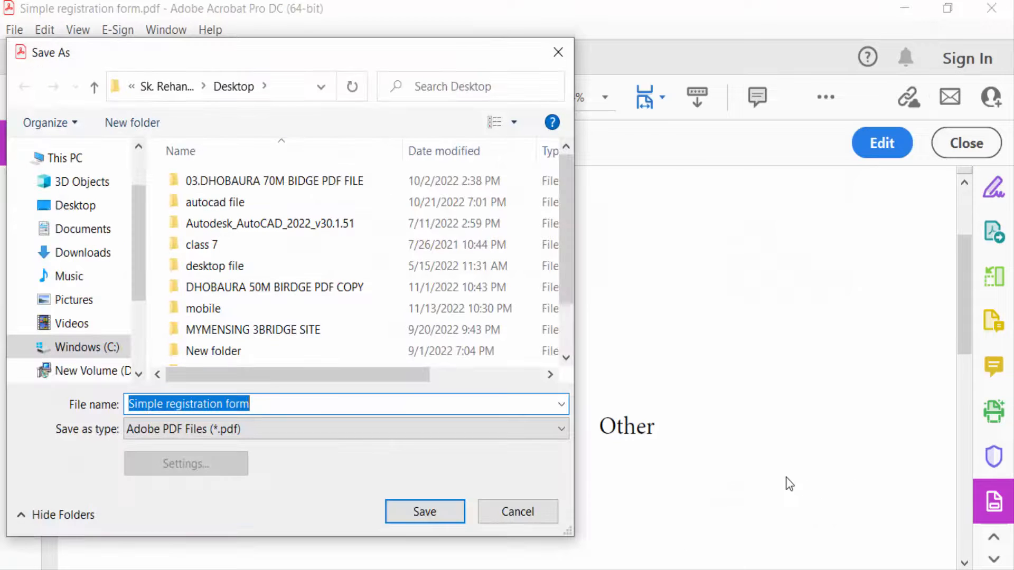
{"action": "mouse_move", "coordinate": [572, 507]}
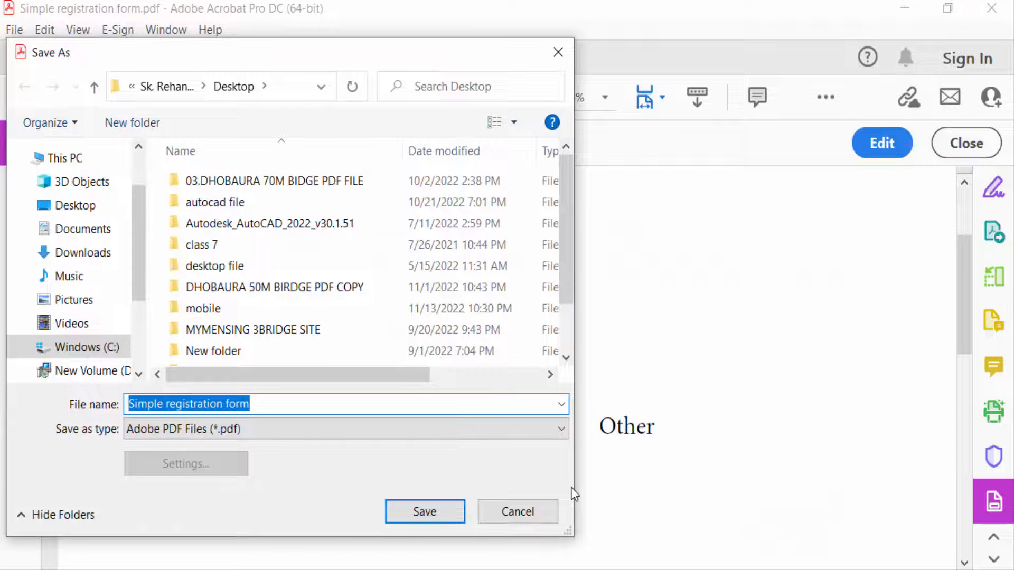